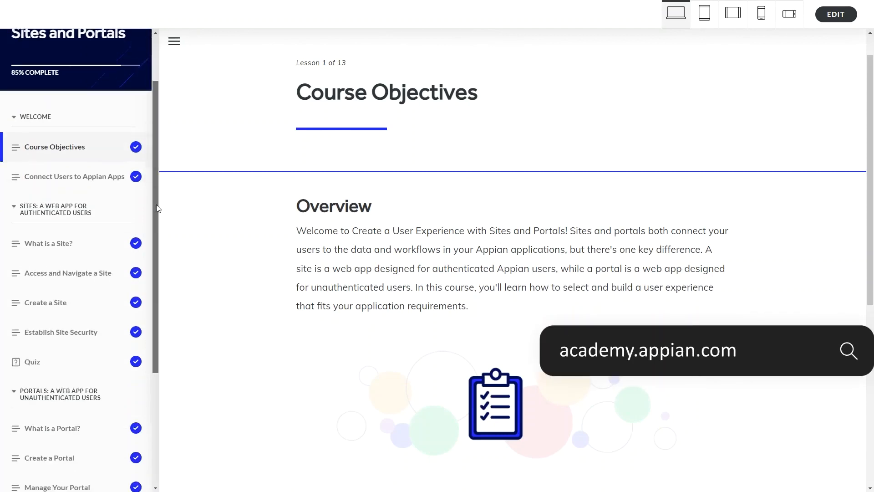
# - Scroll the course sidebar and open 'Tutorial: Build a Portal for Wyndhamm Power'
pyautogui.scroll(-3)
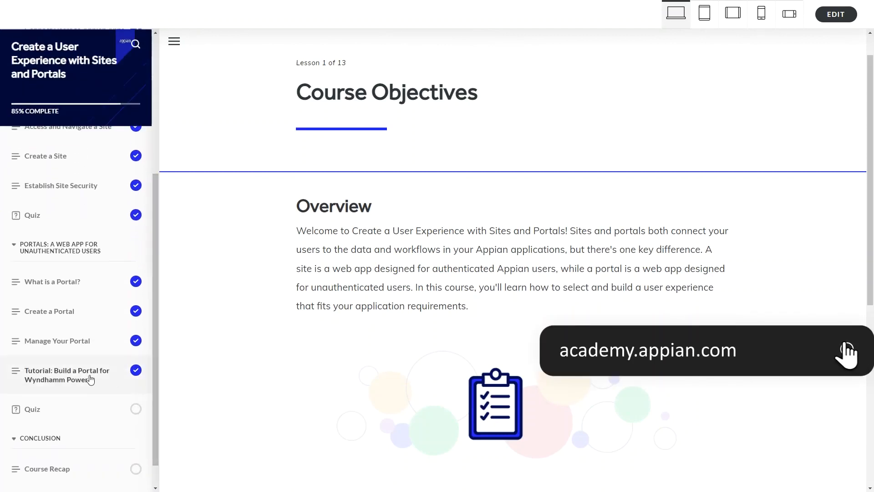
pyautogui.click(67, 374)
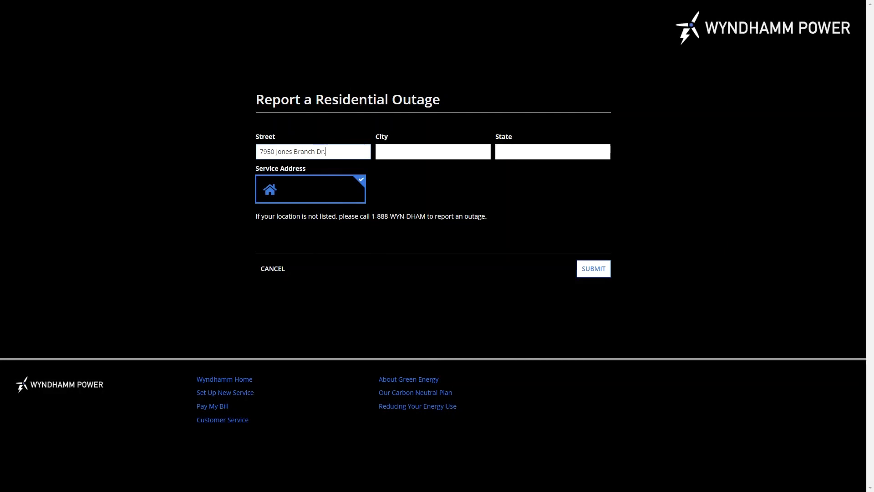
# - Enter city McLean and state VA on the outage form and submit it
pyautogui.write('McLean')
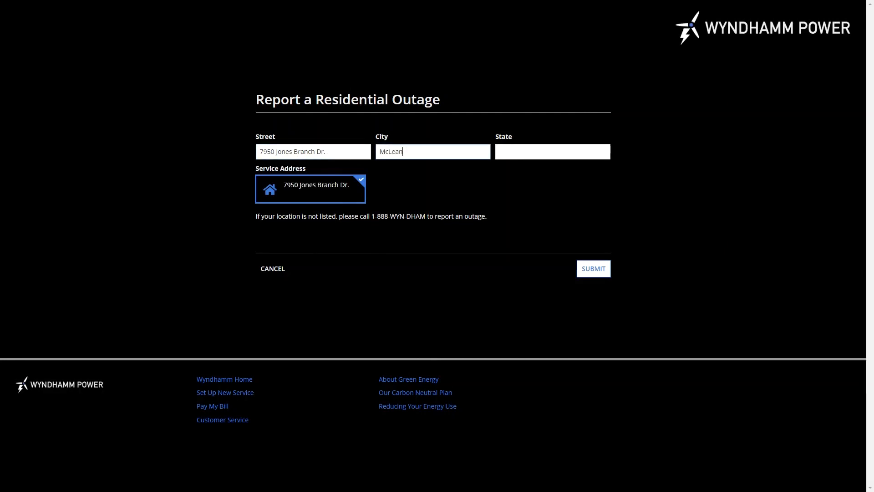
pyautogui.write('VA')
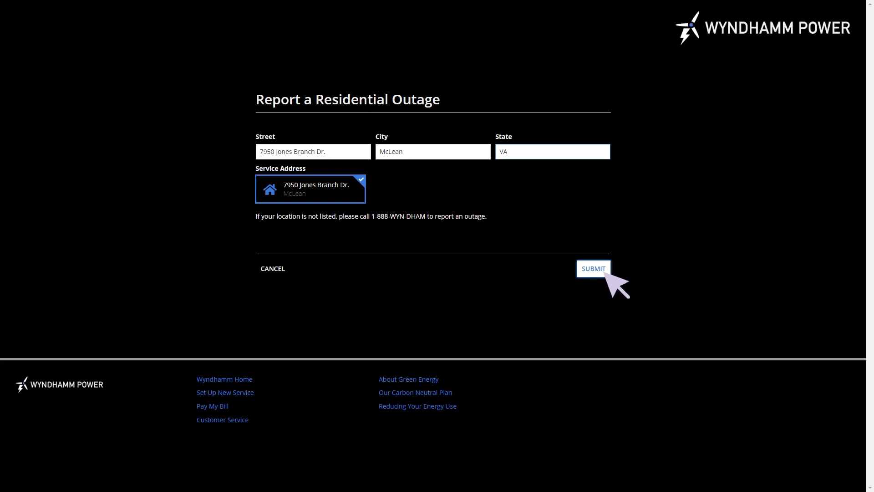
pyautogui.click(593, 268)
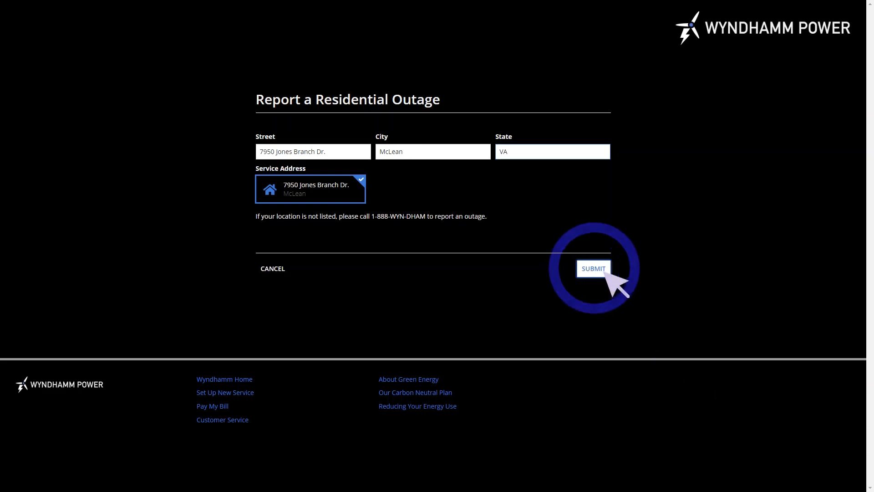
pyautogui.click(594, 268)
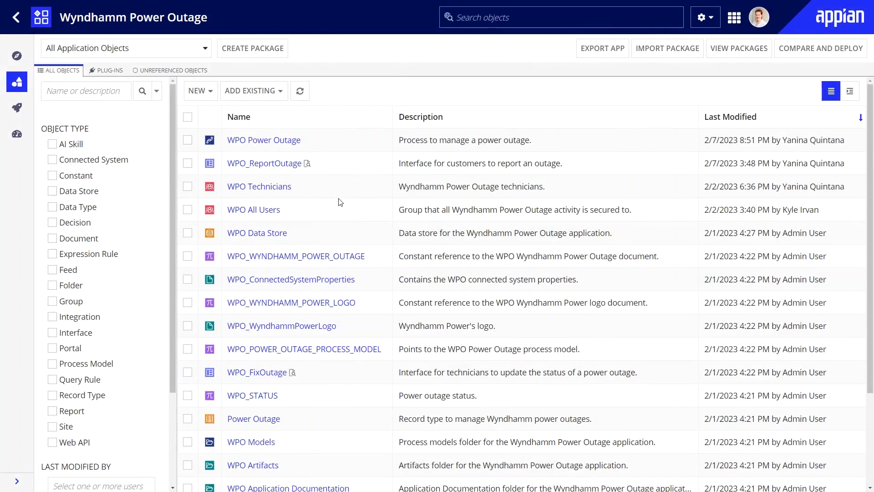
pyautogui.moveTo(282, 166)
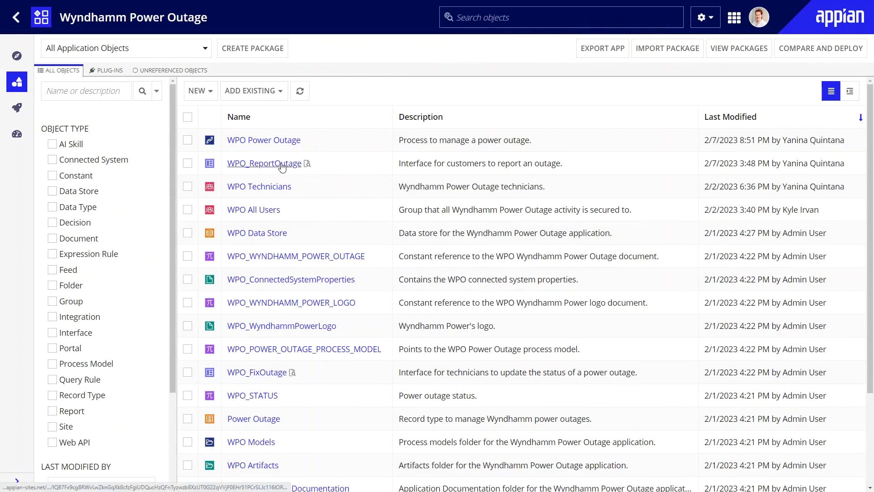
# - Open WPO_ReportOutage in expression mode and inspect the local!outage definition
pyautogui.click(264, 163)
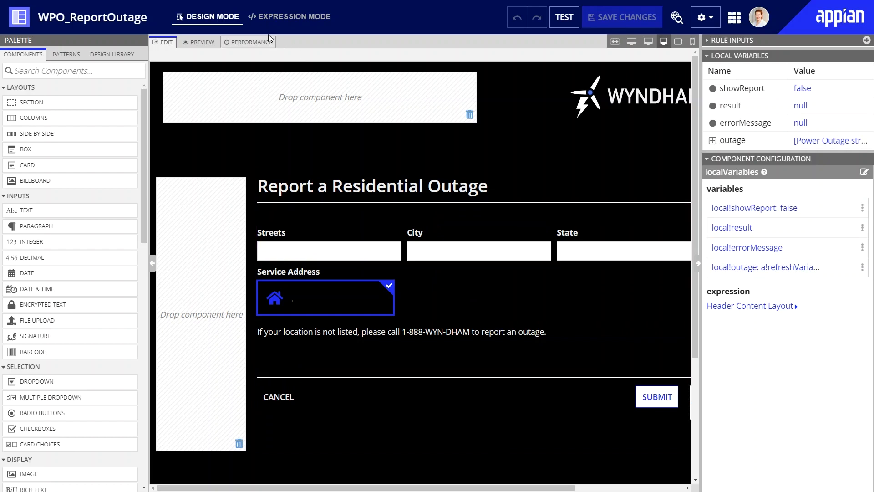
pyautogui.click(289, 16)
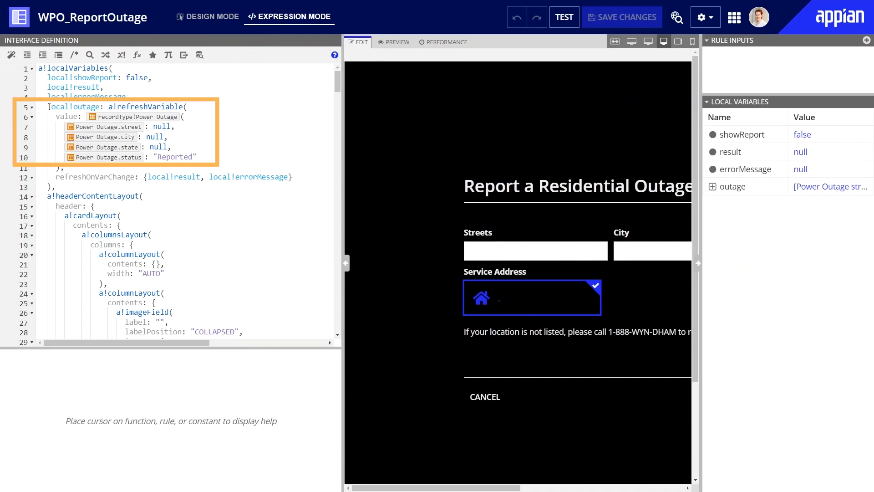
pyautogui.click(81, 107)
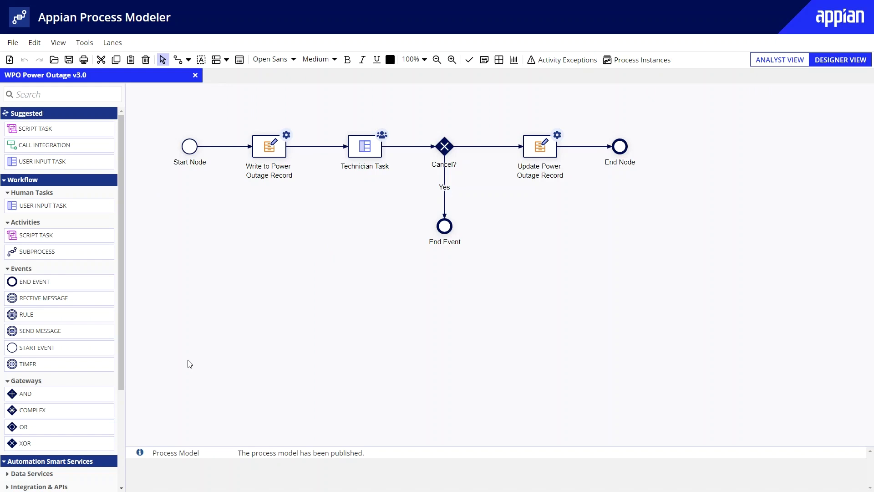
pyautogui.moveTo(273, 195)
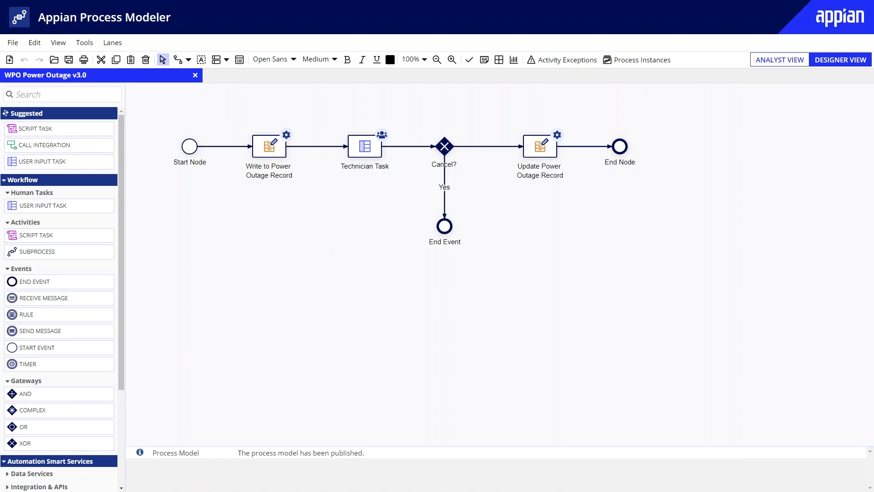
pyautogui.click(269, 145)
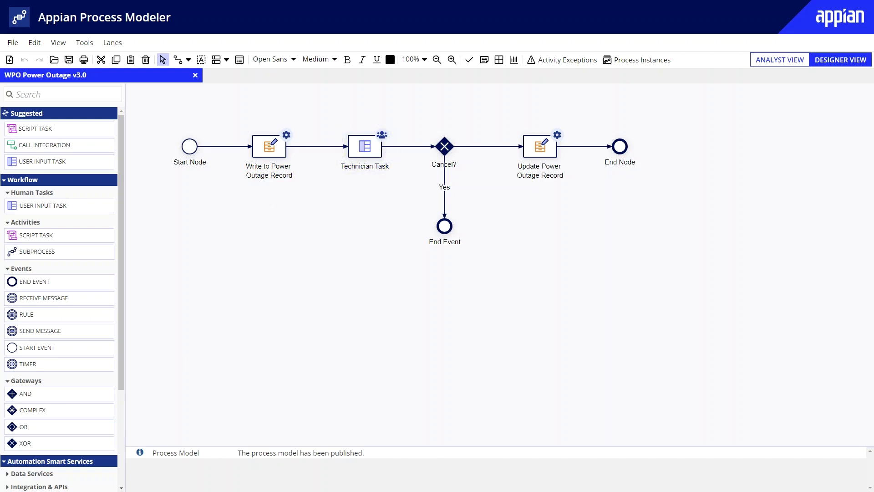
pyautogui.click(540, 147)
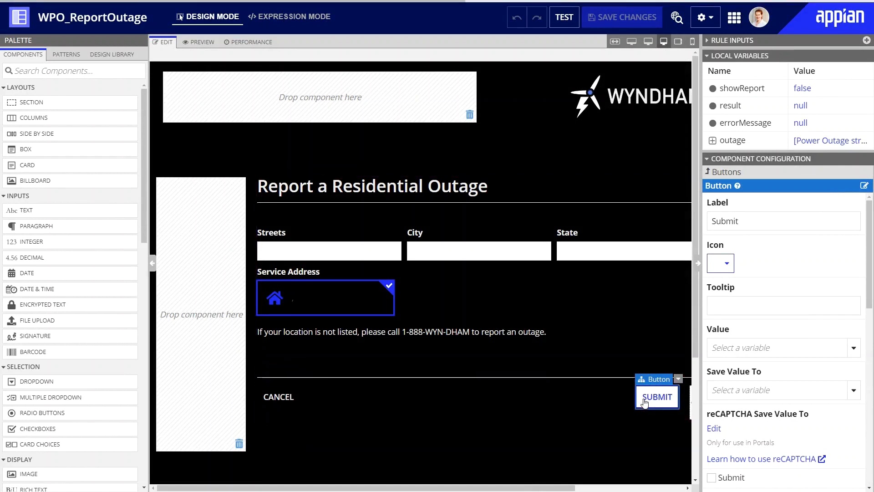
pyautogui.moveTo(855, 372)
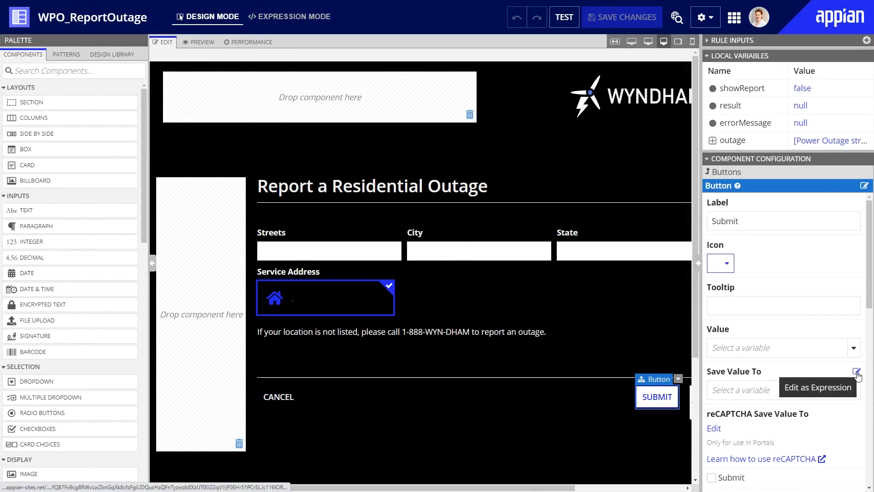
# - Write Submit's Save Value To as a!startProcess with cons!WPO_POWER_OUTAGE_PROCESS_MODEL
pyautogui.click(856, 371)
pyautogui.write('a!startProcess()')
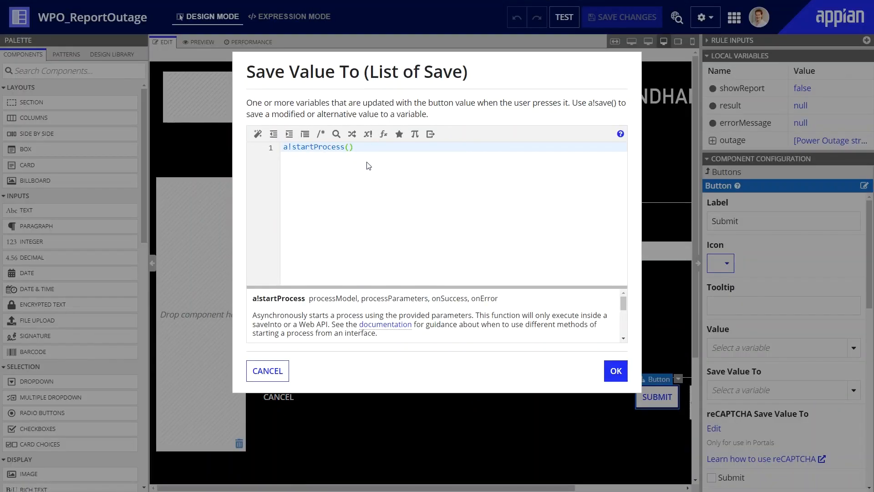
pyautogui.moveTo(275, 310)
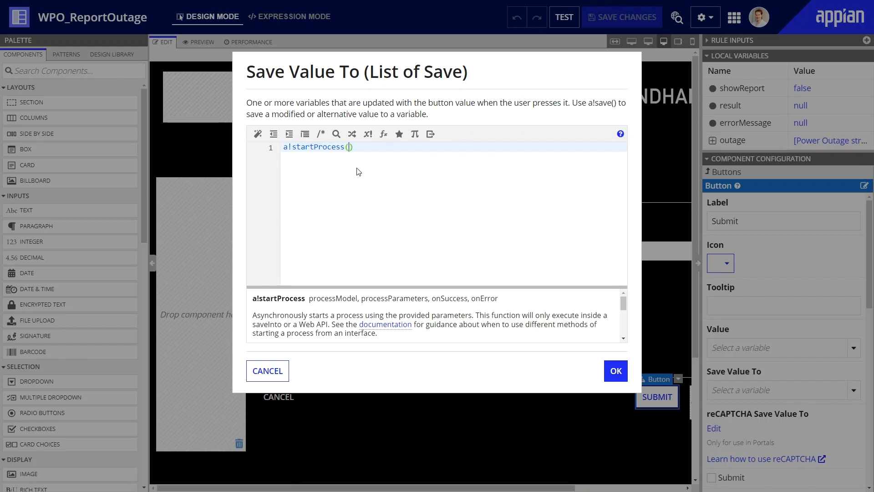
pyautogui.write('processModel: cons!WO')
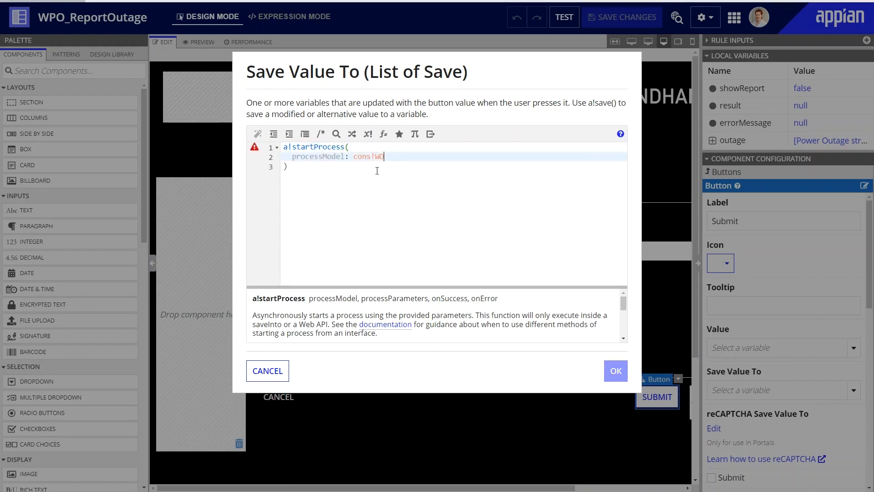
pyautogui.write('WPO')
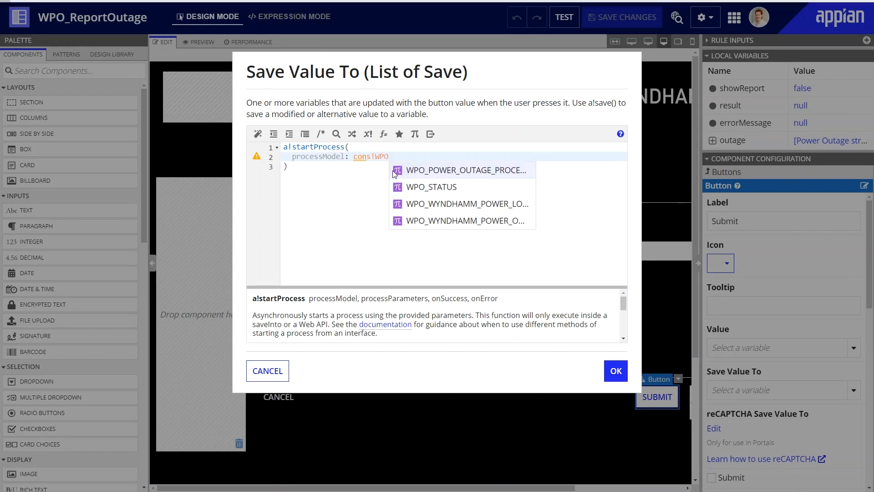
pyautogui.click(465, 170)
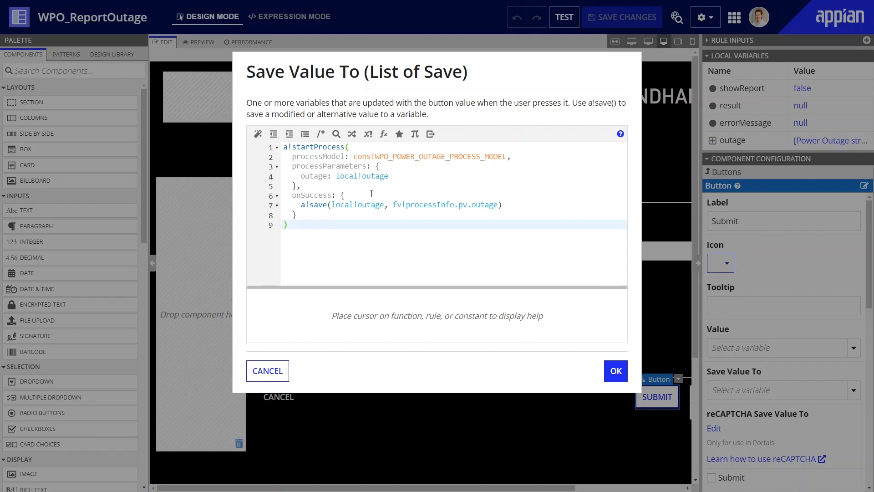
pyautogui.moveTo(609, 375)
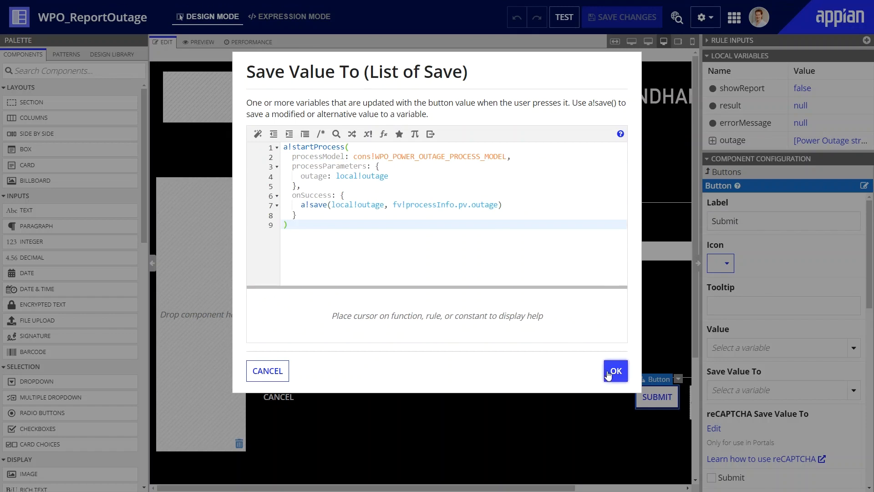
# - Confirm the start-process expression and save the interface changes
pyautogui.click(615, 371)
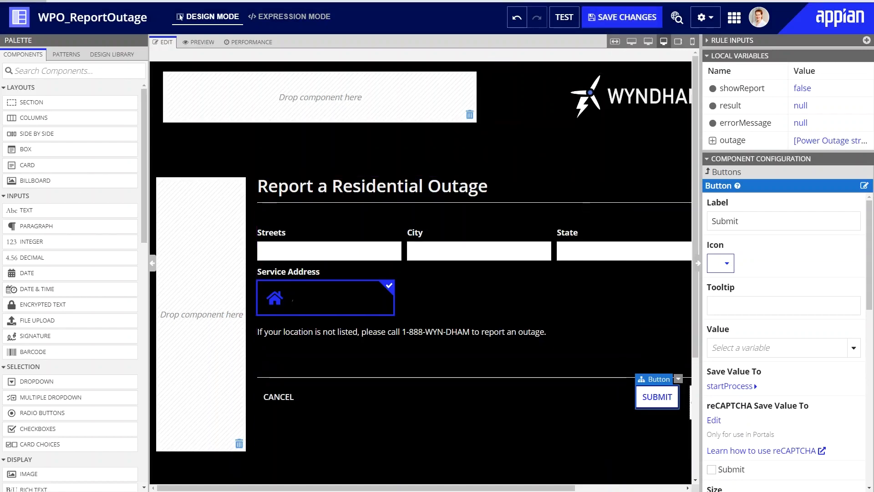
pyautogui.click(622, 17)
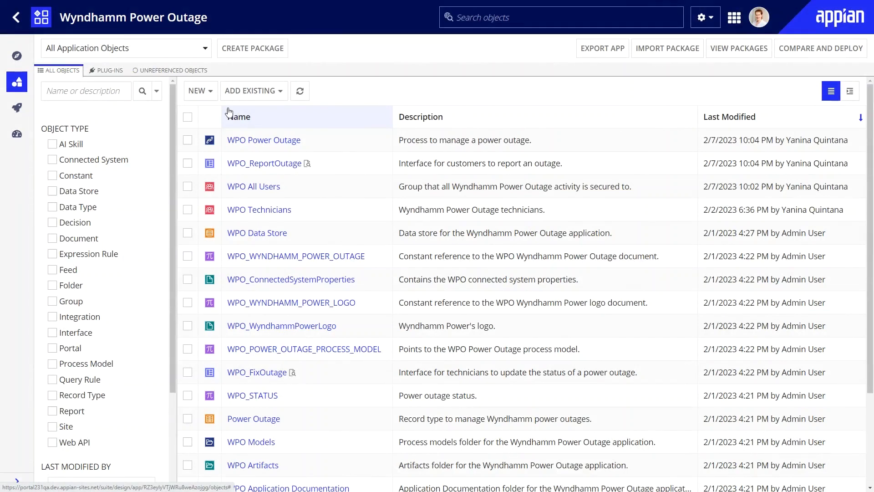
# - Create portal WPO Report Outage with display name 'Report Outage' and save its security
pyautogui.click(197, 90)
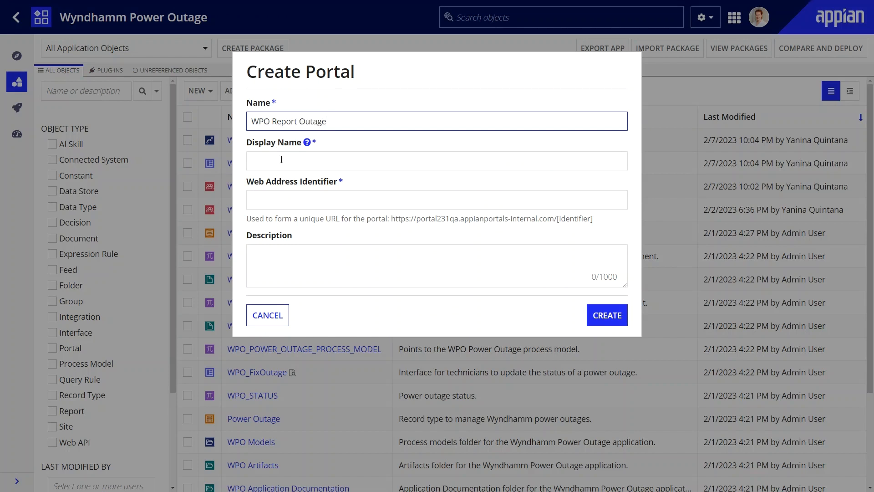
pyautogui.write('Report Outage')
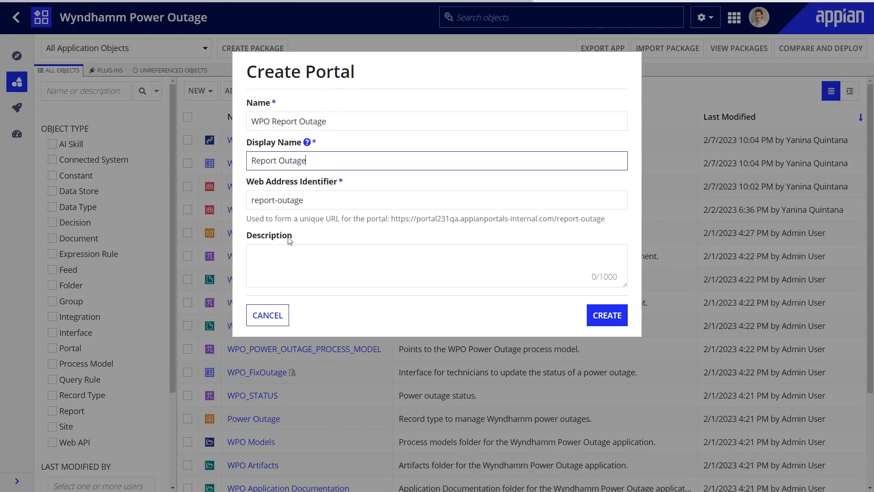
pyautogui.click(607, 315)
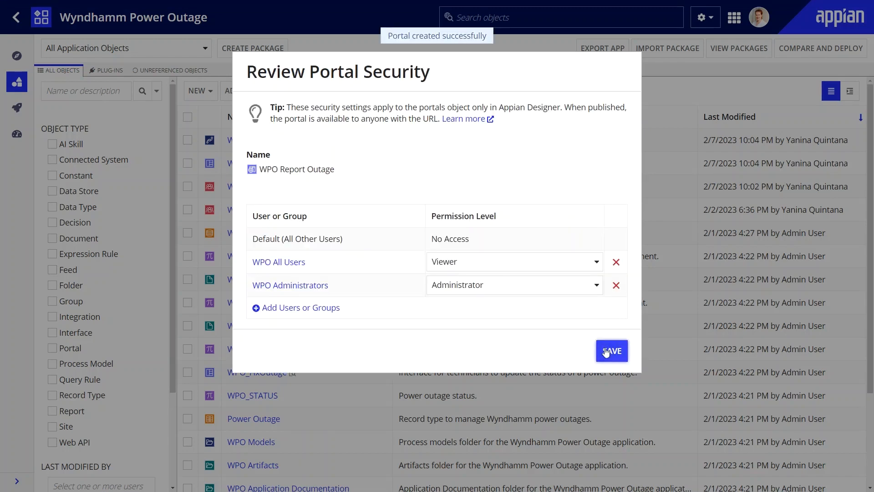
pyautogui.click(612, 351)
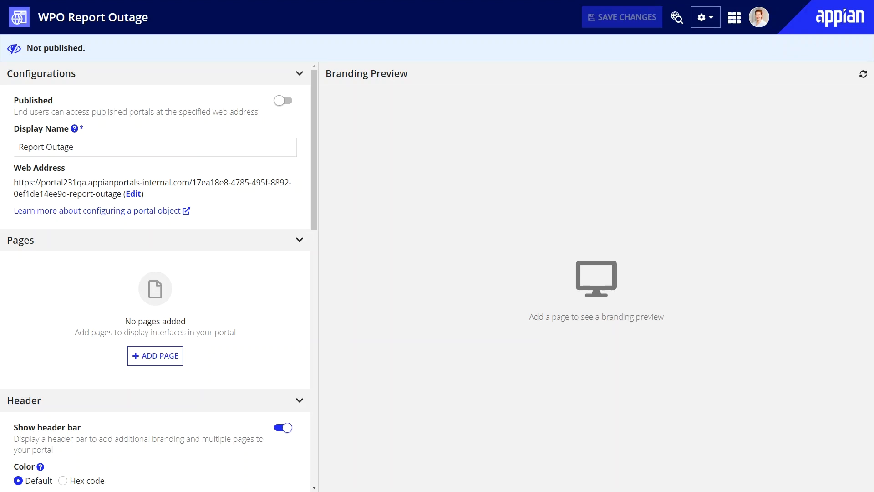
pyautogui.moveTo(328, 238)
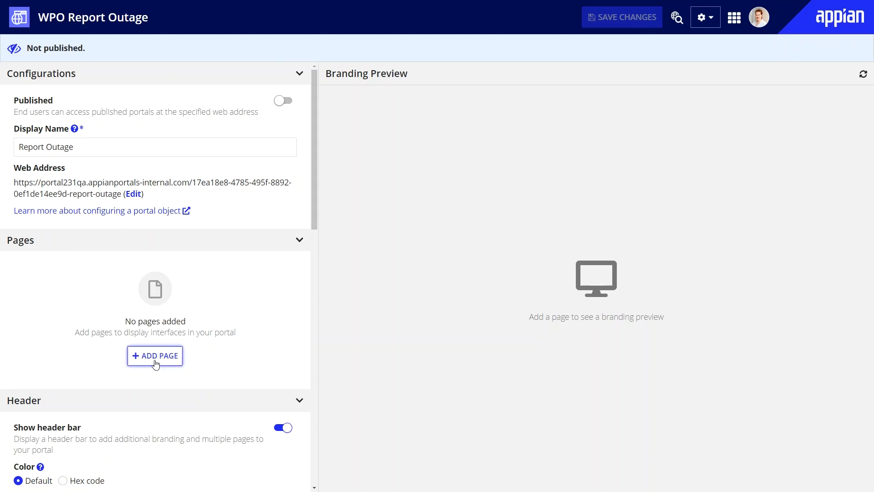
# - Add a page titled 'Report Outage' whose content is the WPO_ReportOutage interface
pyautogui.click(154, 355)
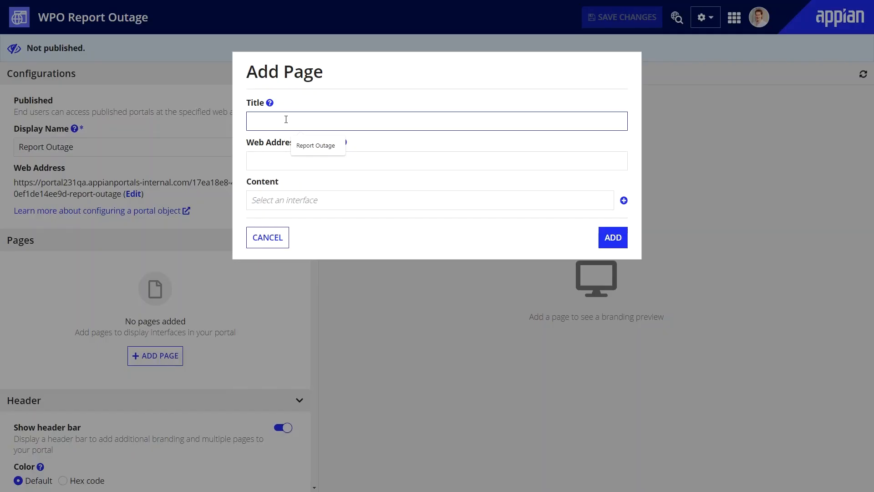
pyautogui.write('Report Outage')
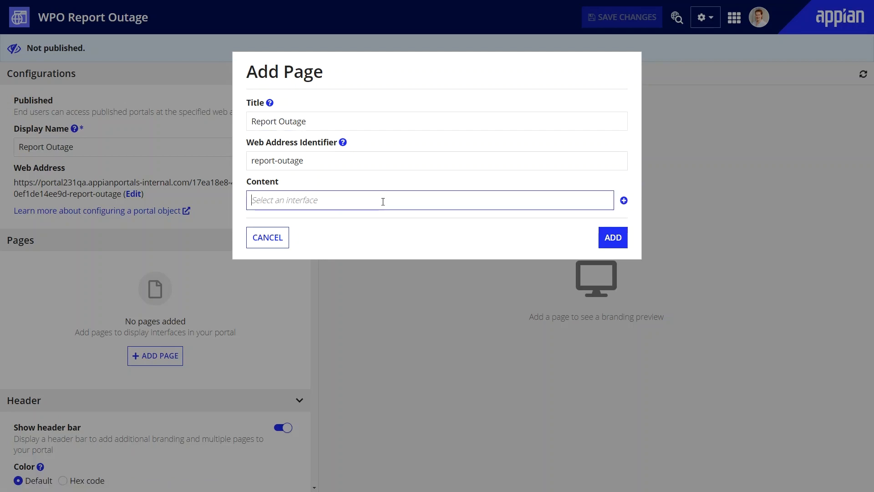
pyautogui.write('WPO')
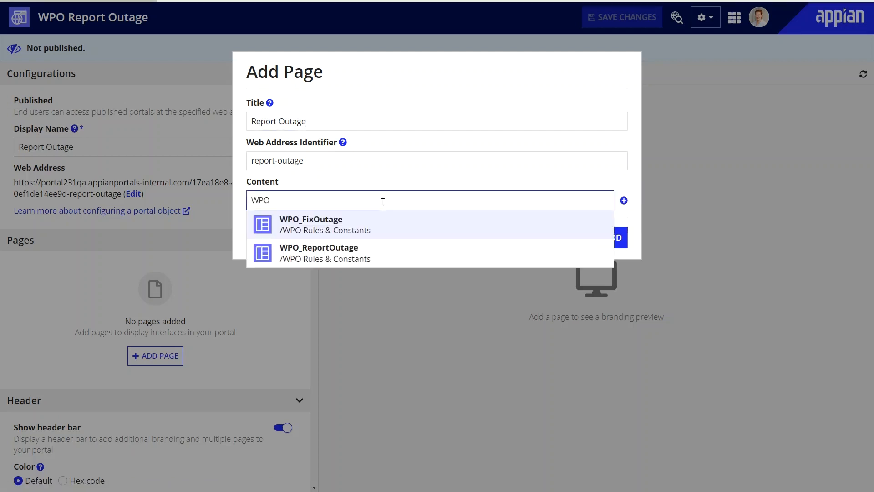
pyautogui.click(318, 253)
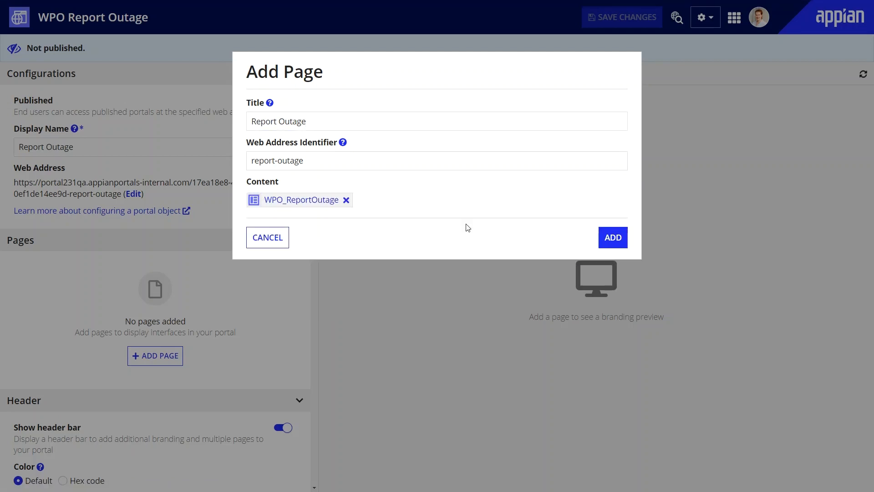
pyautogui.click(613, 237)
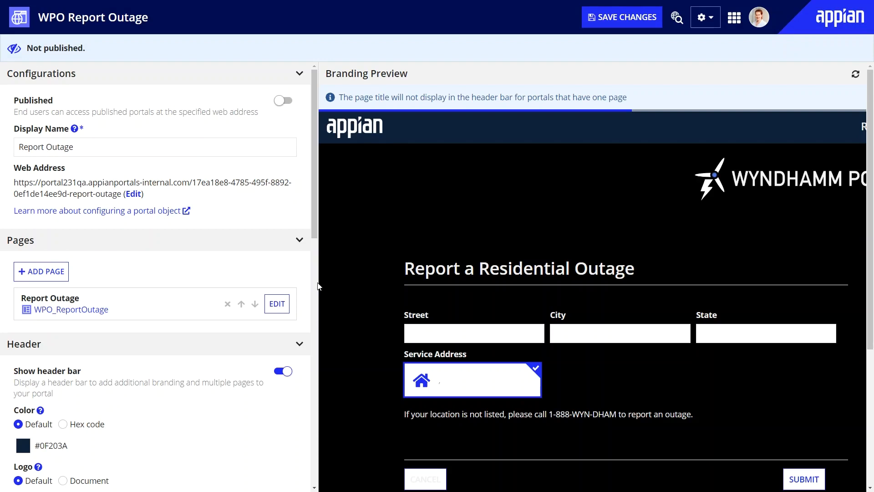
pyautogui.scroll(-3)
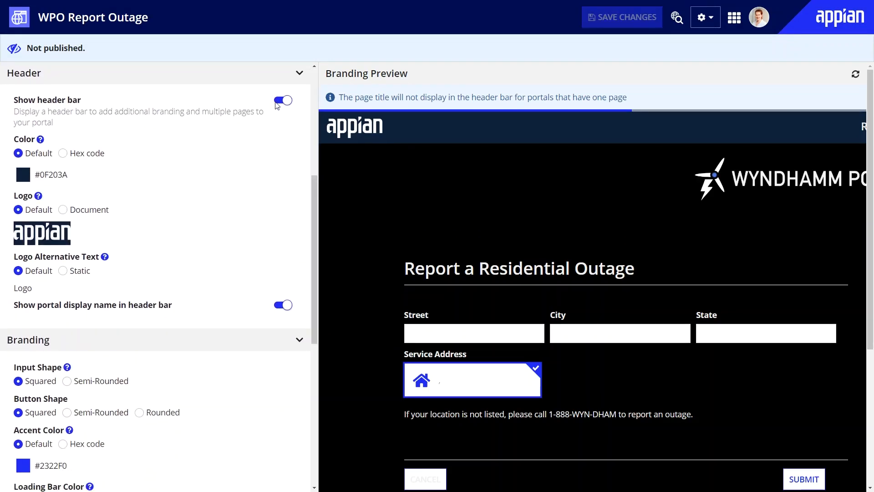
pyautogui.click(283, 100)
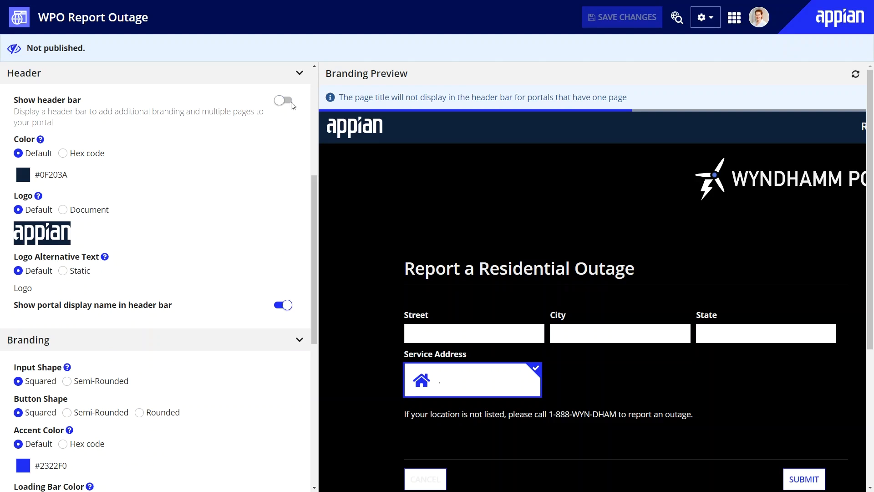
pyautogui.click(283, 100)
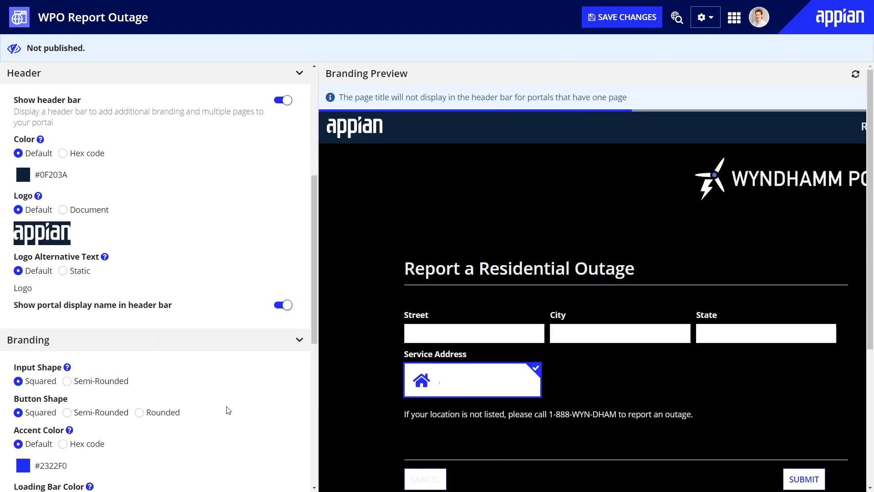
pyautogui.scroll(-3)
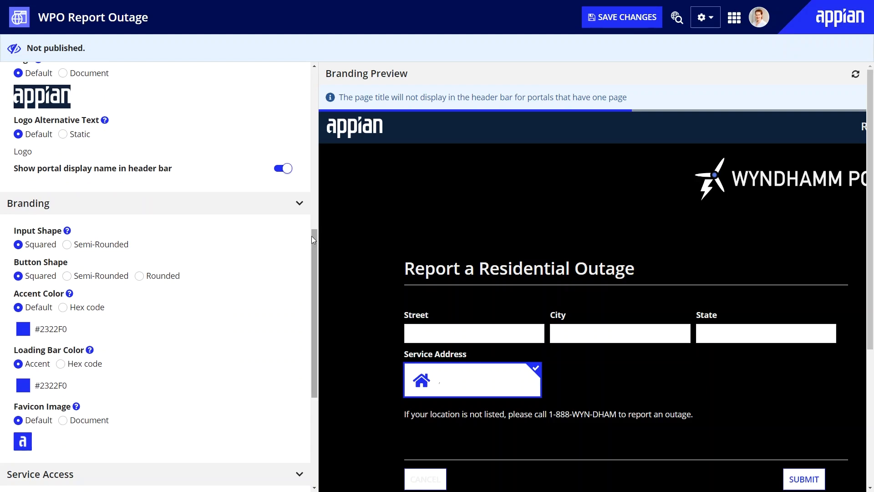
# - Scroll to Service Access and start a new service account with username 'wpo'
pyautogui.scroll(-3)
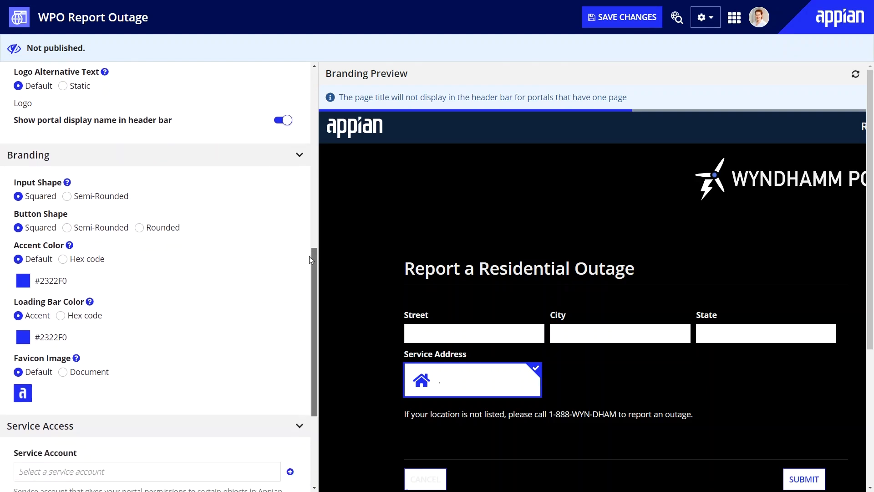
pyautogui.scroll(-3)
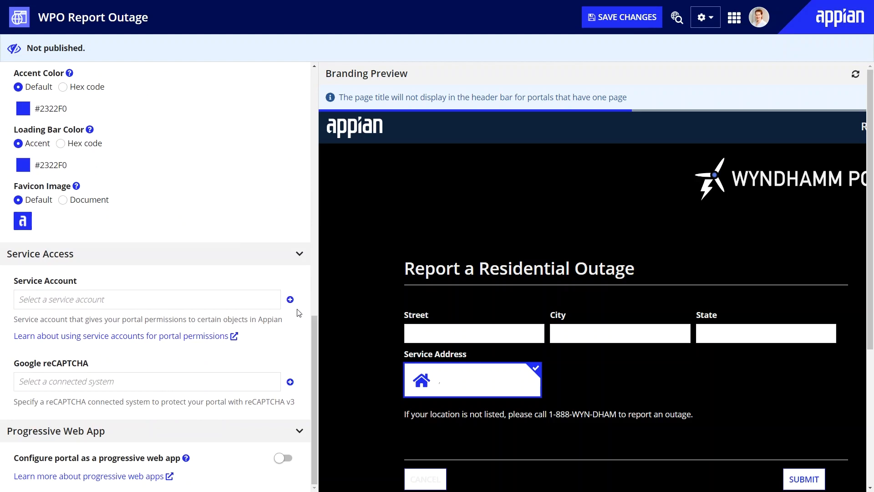
pyautogui.moveTo(290, 300)
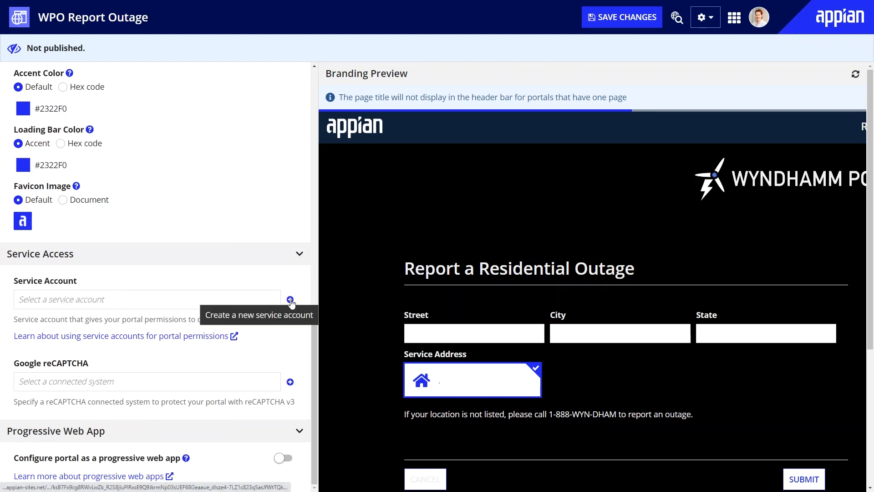
pyautogui.click(289, 300)
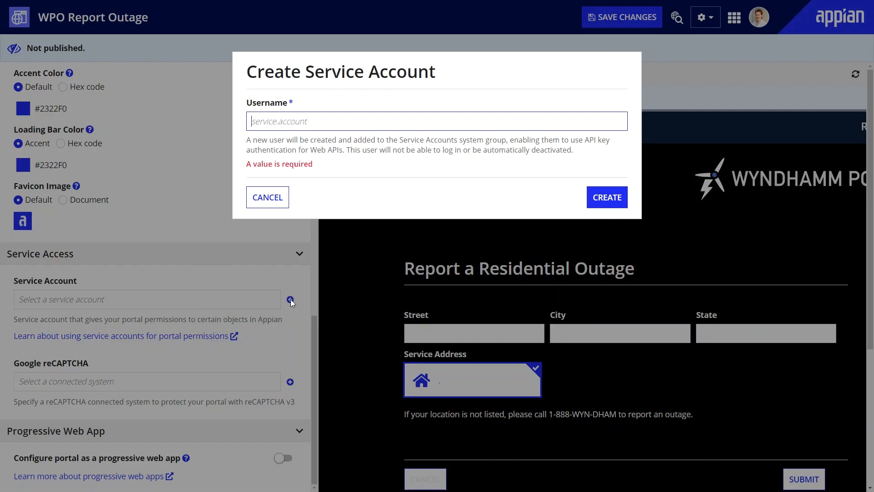
pyautogui.write('wpo')
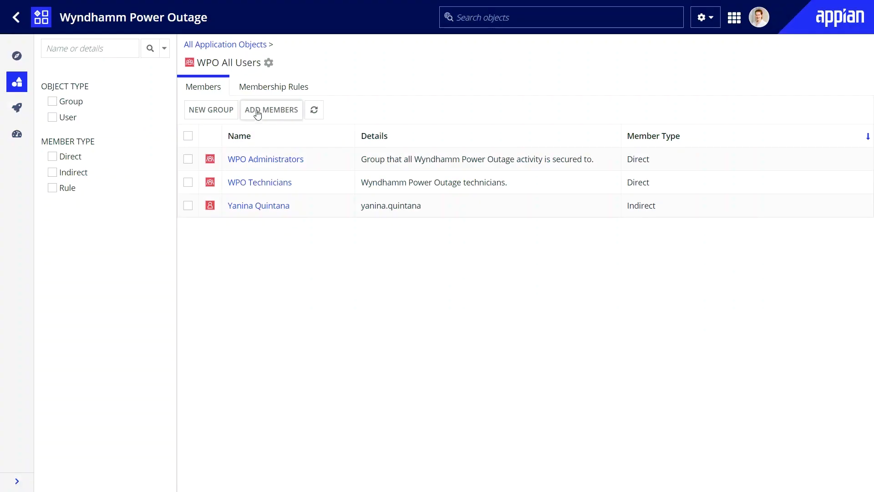
# - Add wpo_service.account to WPO All Users, then review and close its record type permissions
pyautogui.click(272, 110)
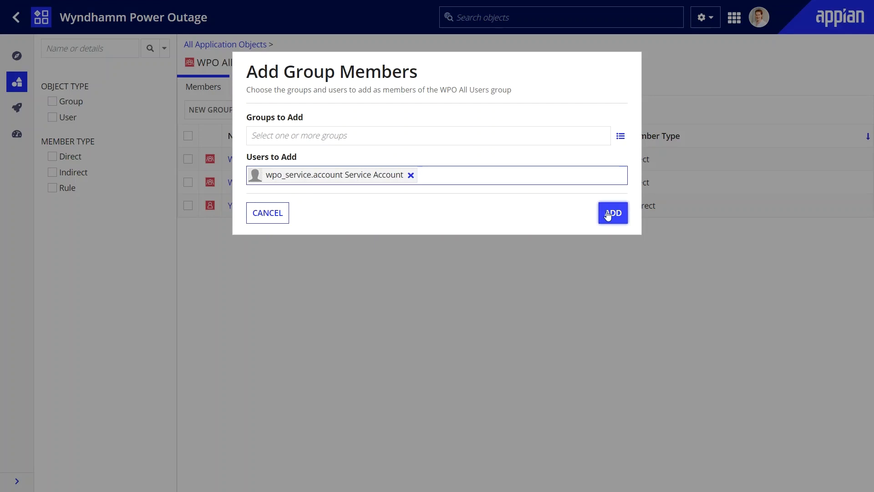
pyautogui.click(613, 213)
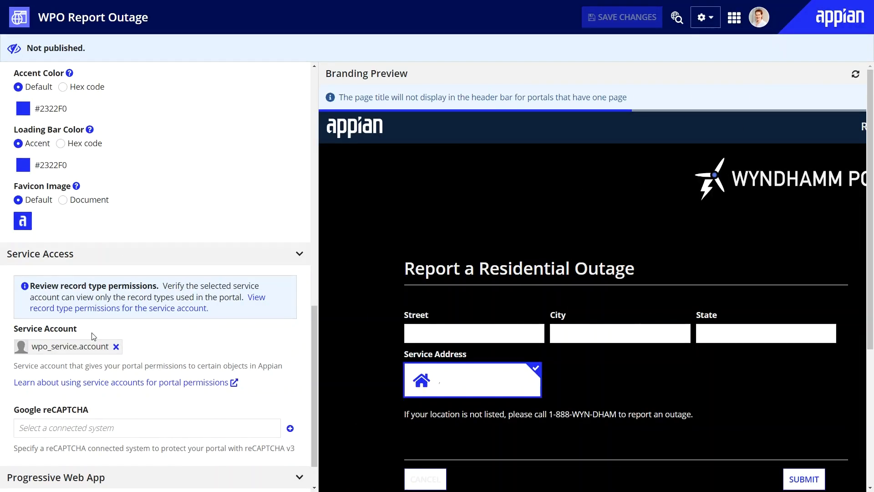
pyautogui.click(140, 311)
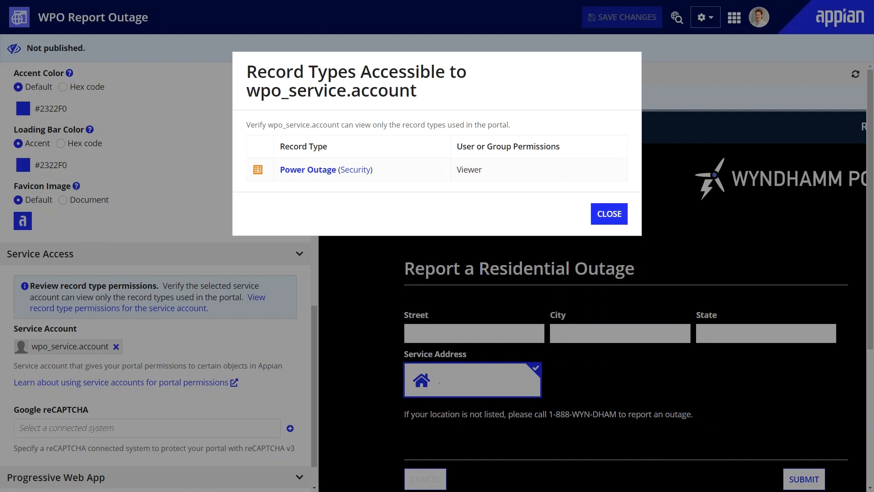
pyautogui.click(608, 213)
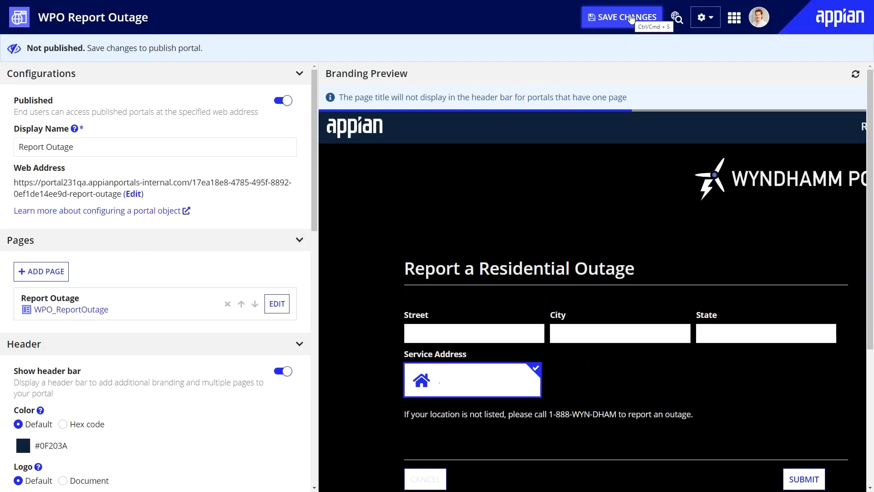
# - Save and publish the portal, open its web address, and submit the test outage
pyautogui.click(622, 16)
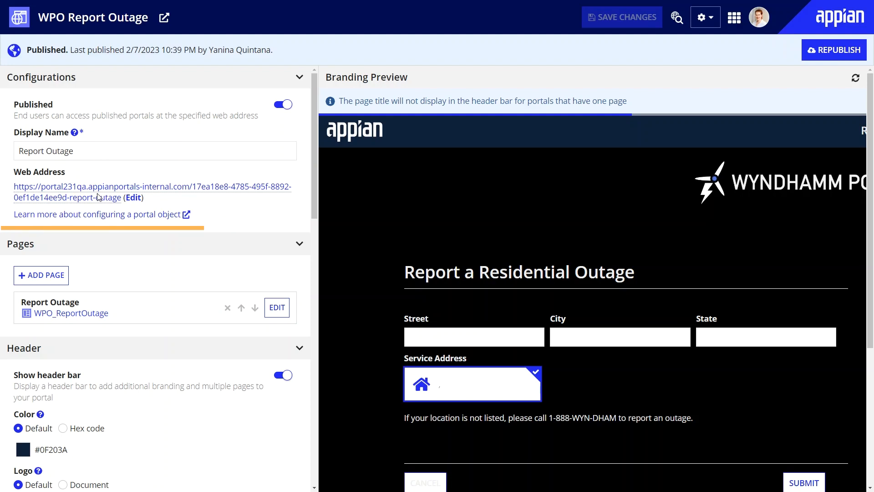
pyautogui.click(153, 186)
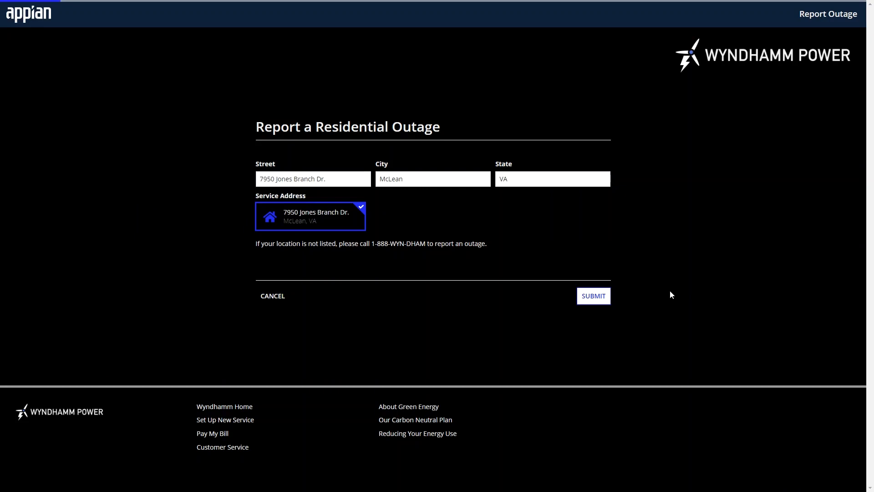
pyautogui.moveTo(617, 306)
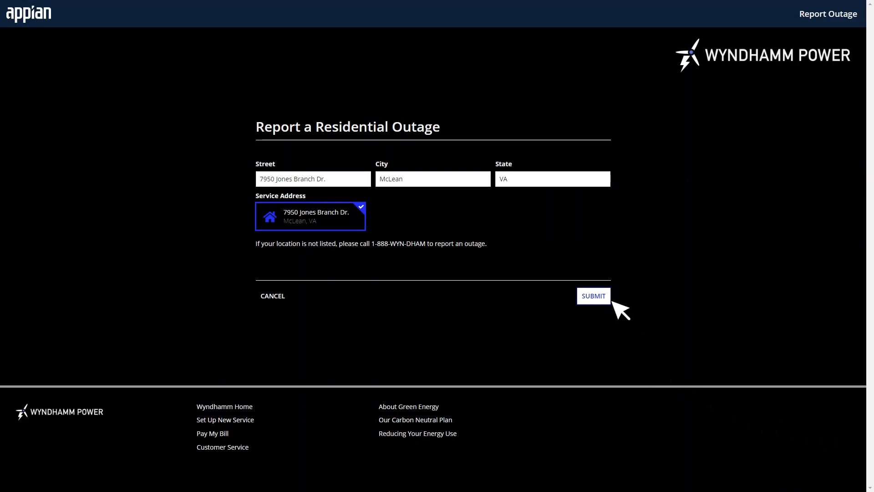
pyautogui.click(593, 296)
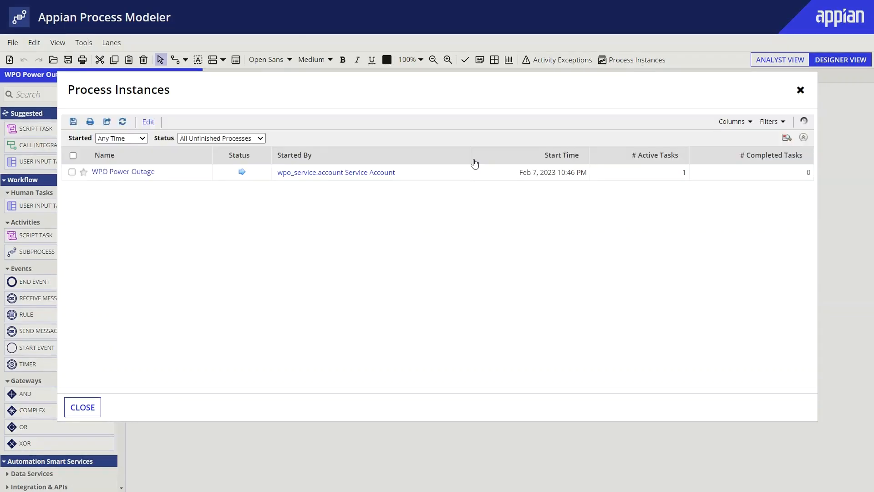
# - Open the Create a Portal documentation, then the Manage a Portal page
pyautogui.click(123, 171)
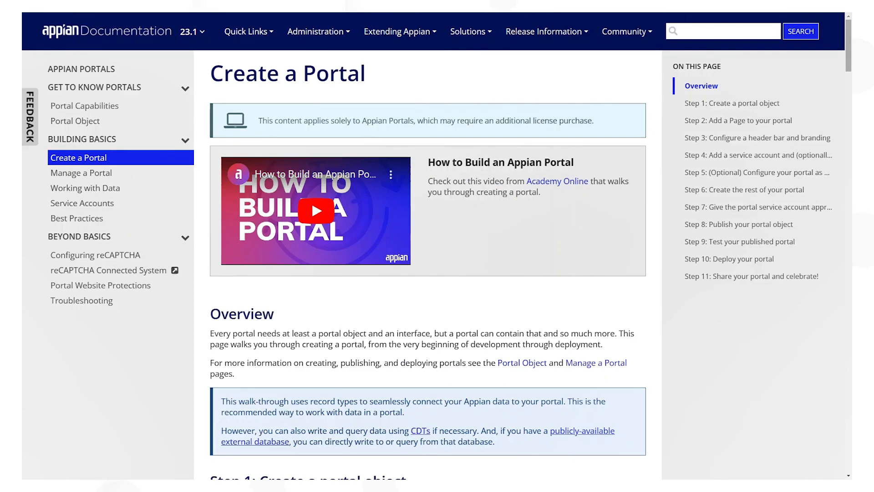
pyautogui.click(80, 173)
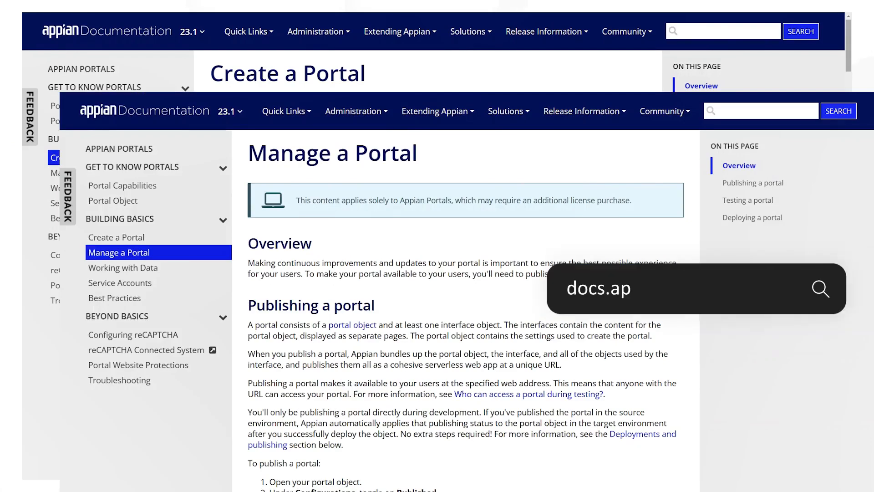